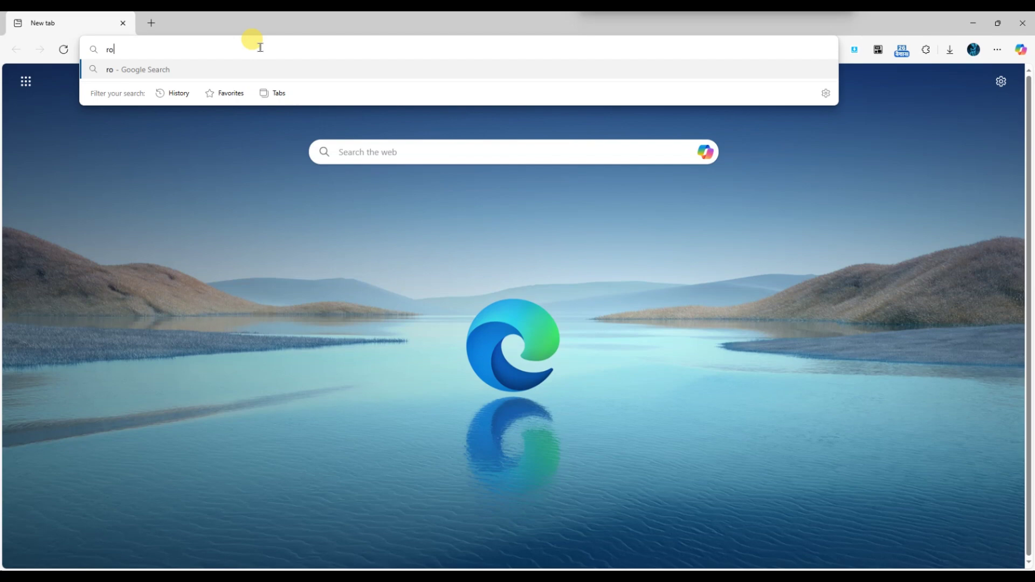
- Load roblox.com in the Edge address bar
key("Return")
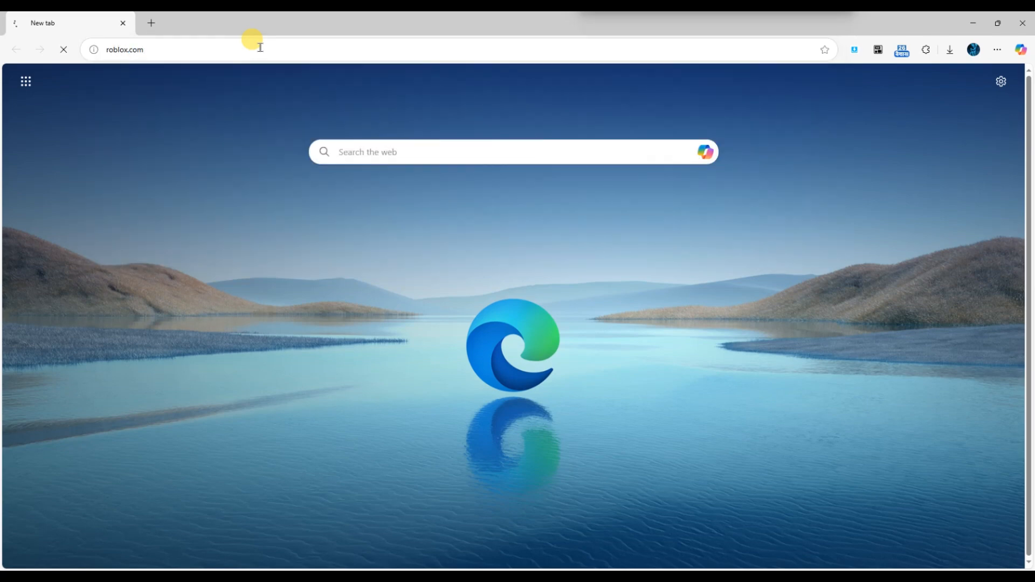
mouse_move(281, 177)
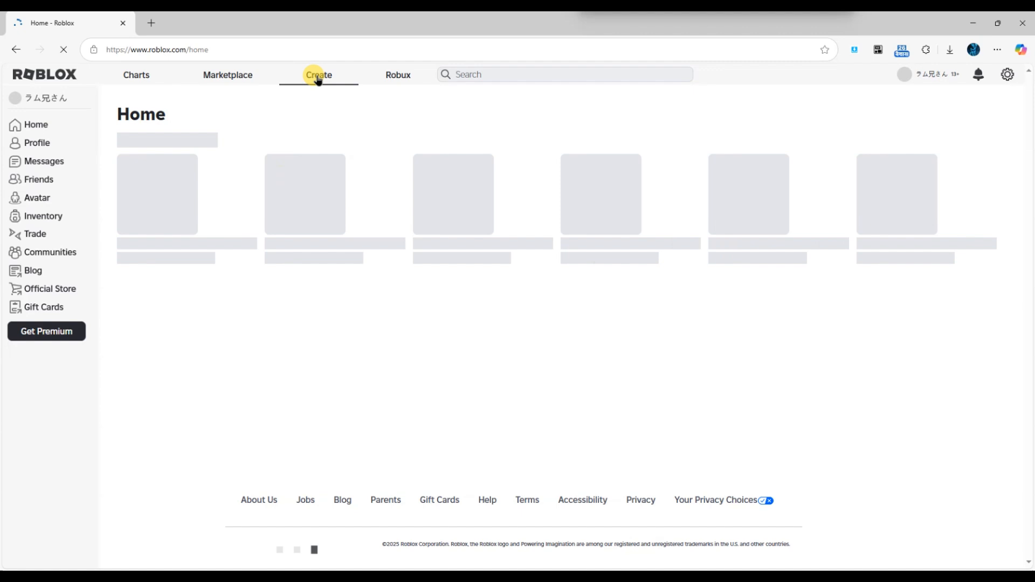
- Go to the Creator dashboard, pick the experience and head to its Passes under Monetization
left_click(318, 74)
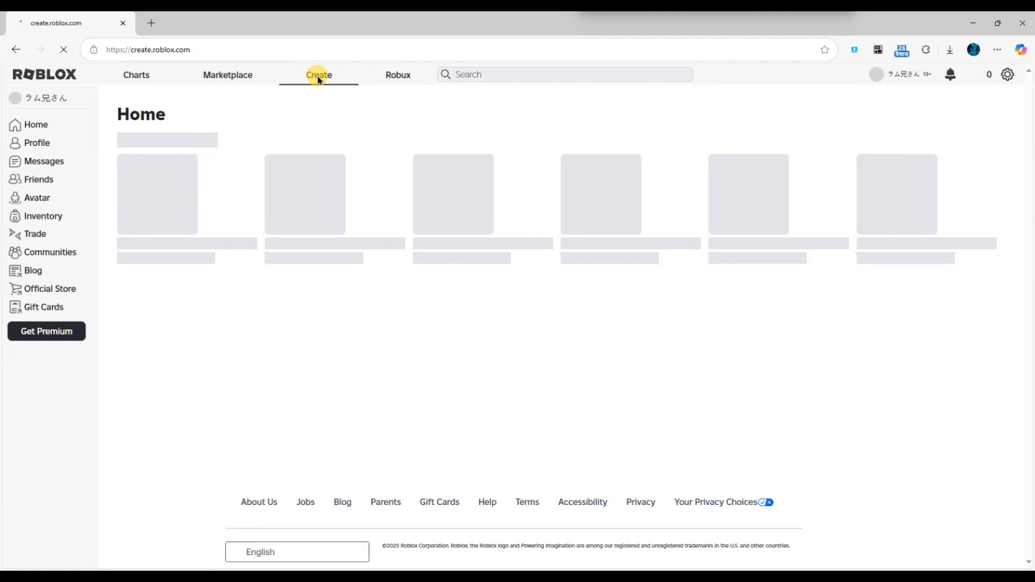
left_click(317, 75)
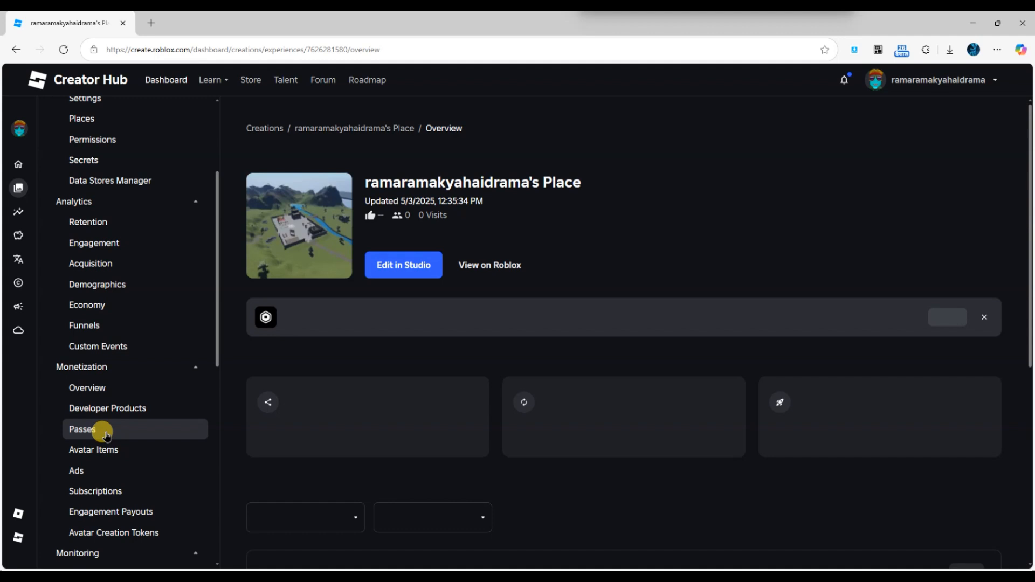
left_click(82, 429)
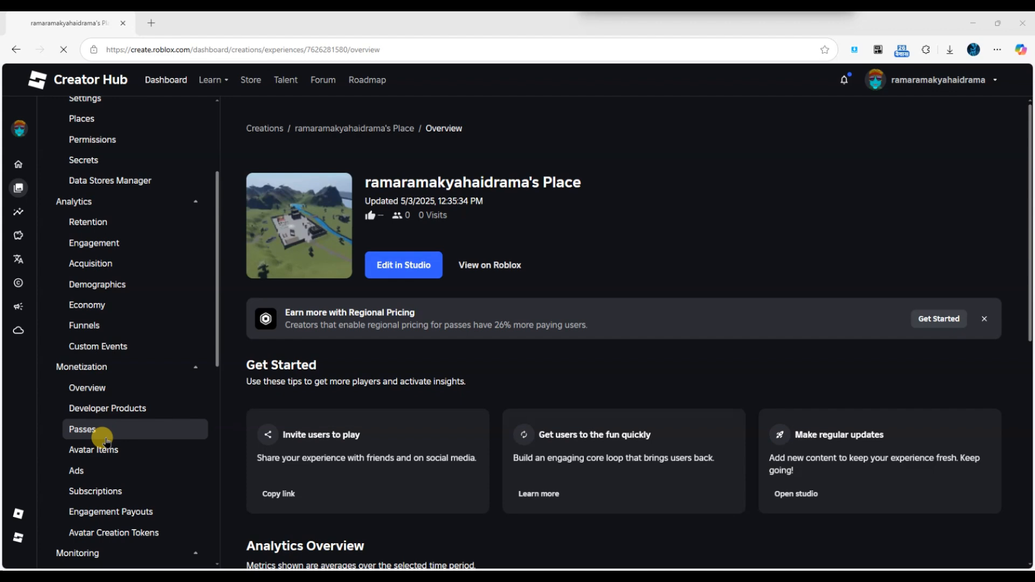
- Select the My Gameplay pass from the Passes list and show its Sales settings at price 50
left_click(81, 429)
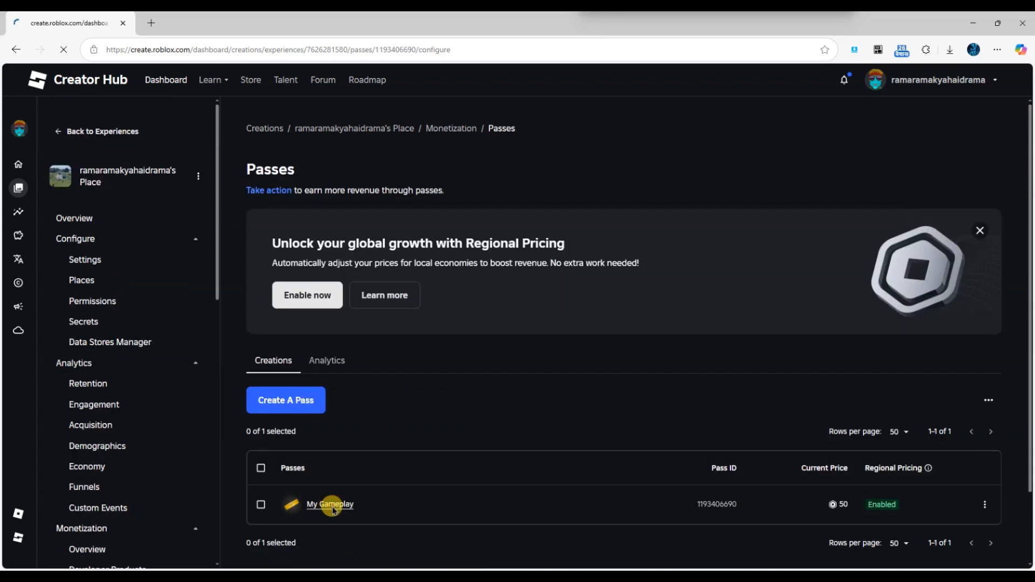
left_click(330, 504)
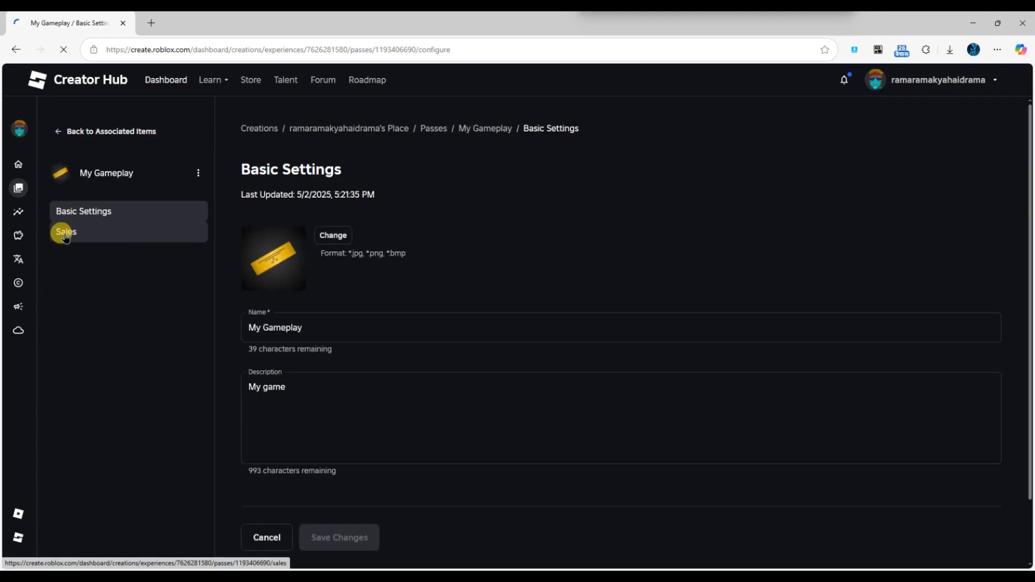
left_click(66, 232)
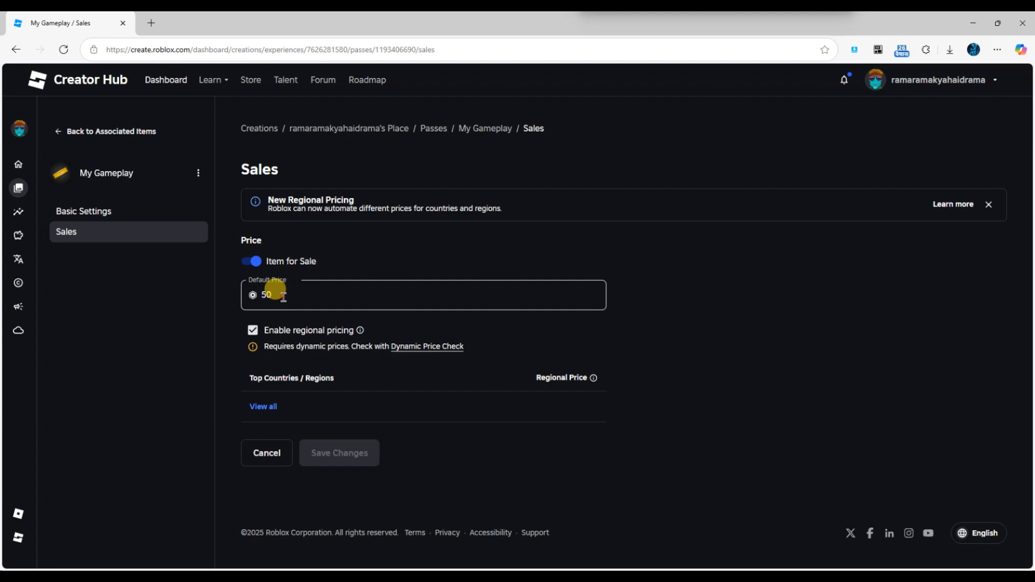
- Set the Default Price to 100 and save the changes
type("10")
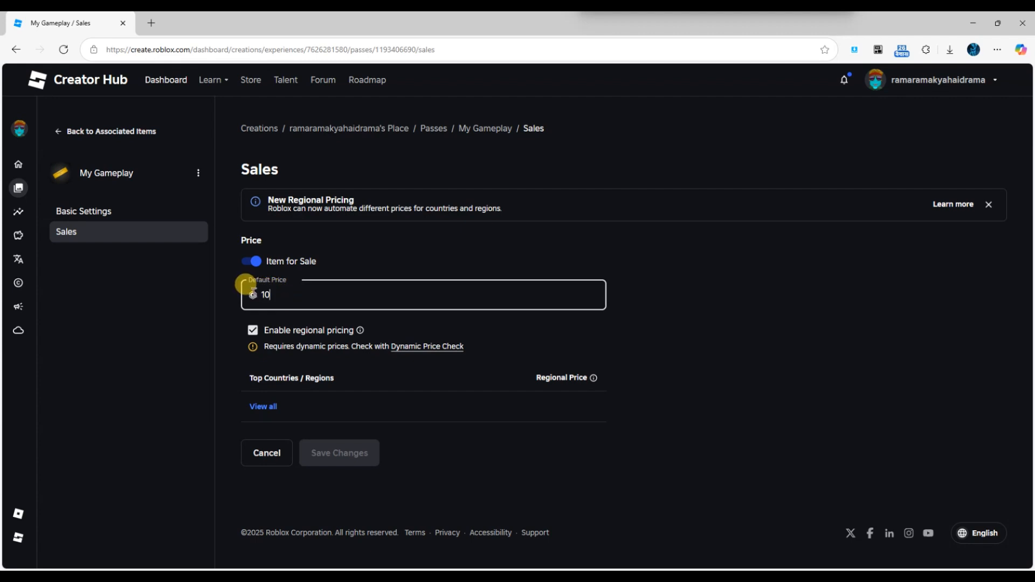
type("0")
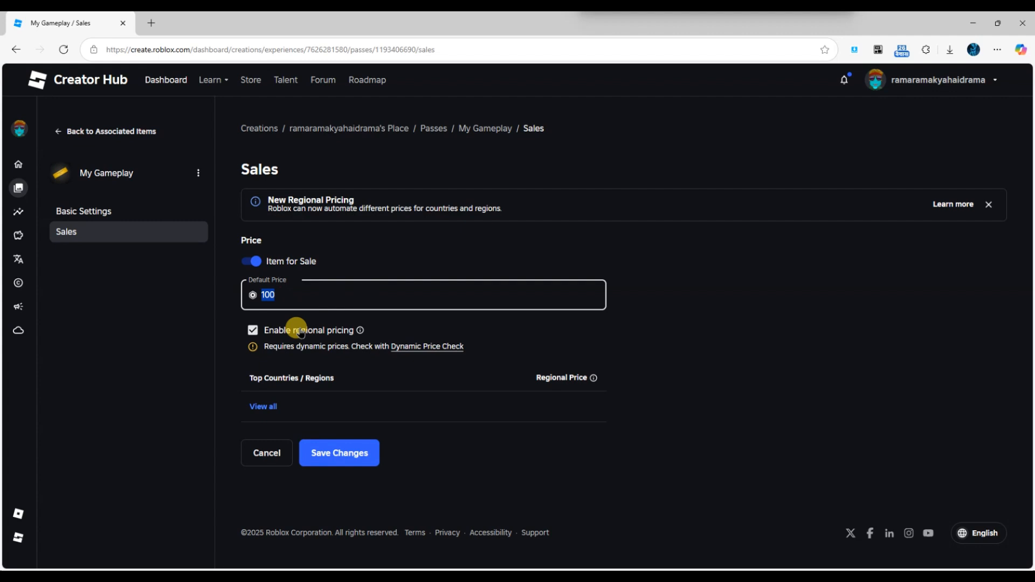
left_click(339, 453)
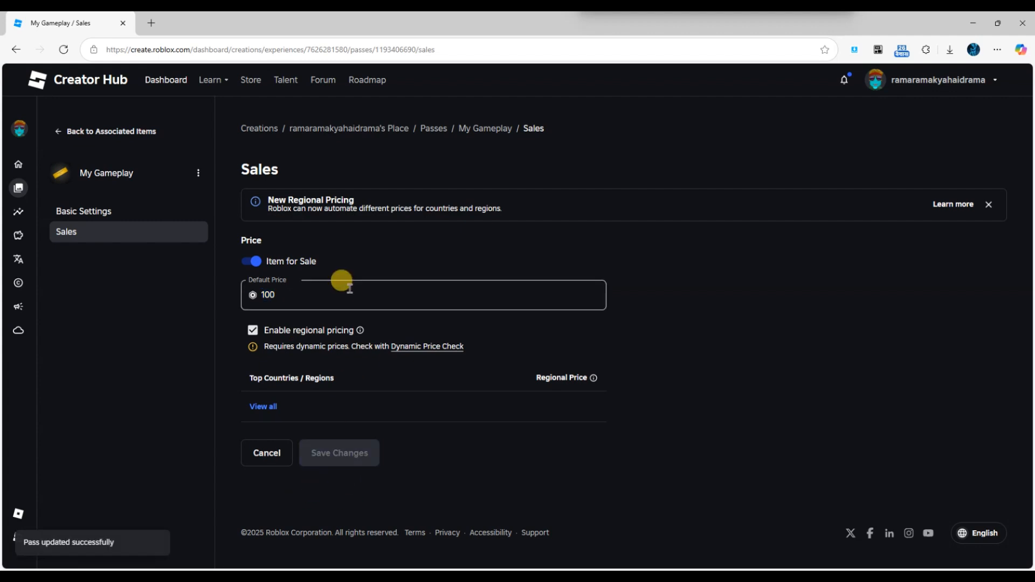
mouse_move(395, 299)
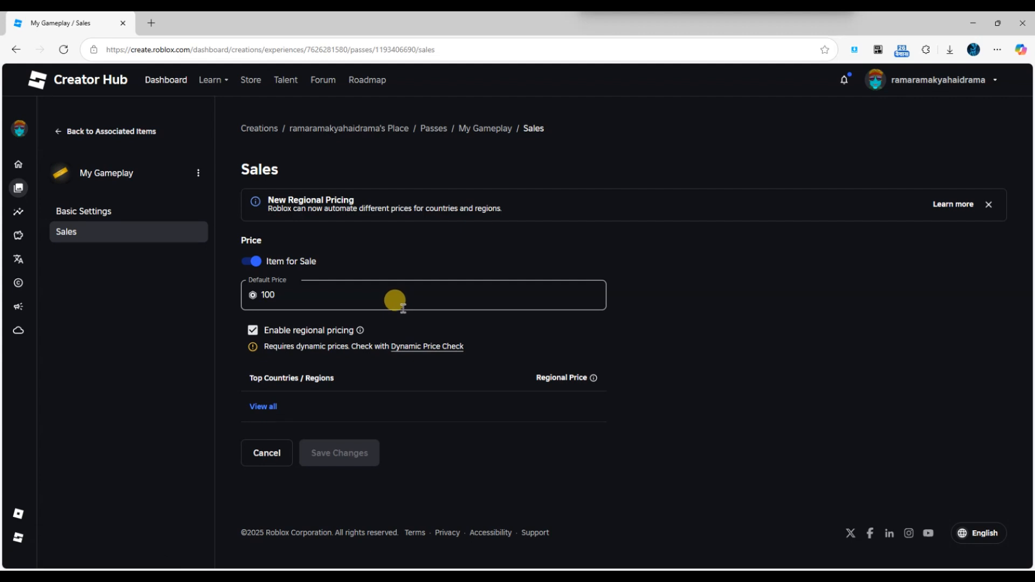
mouse_move(621, 345)
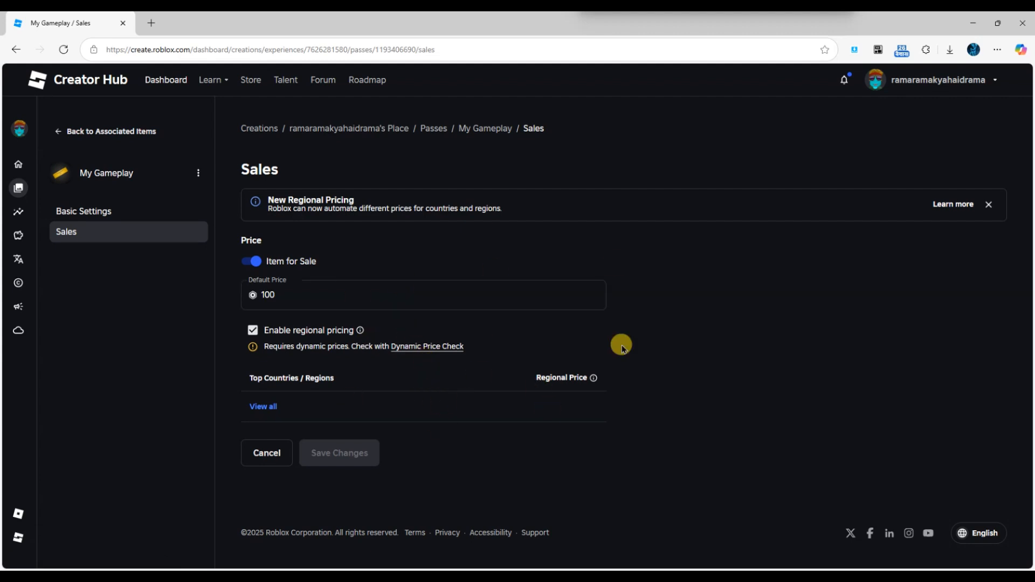
mouse_move(605, 236)
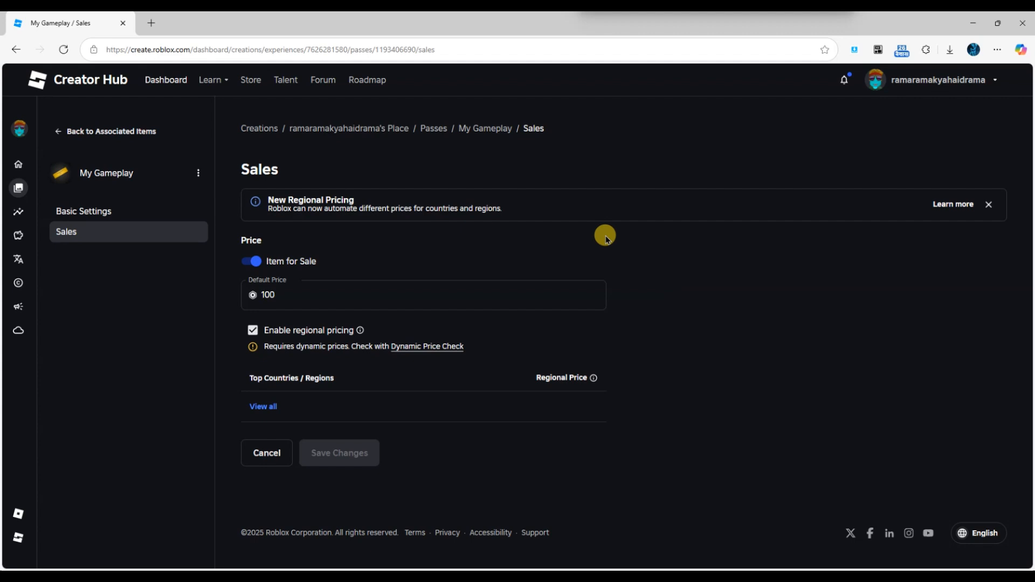
mouse_move(495, 226)
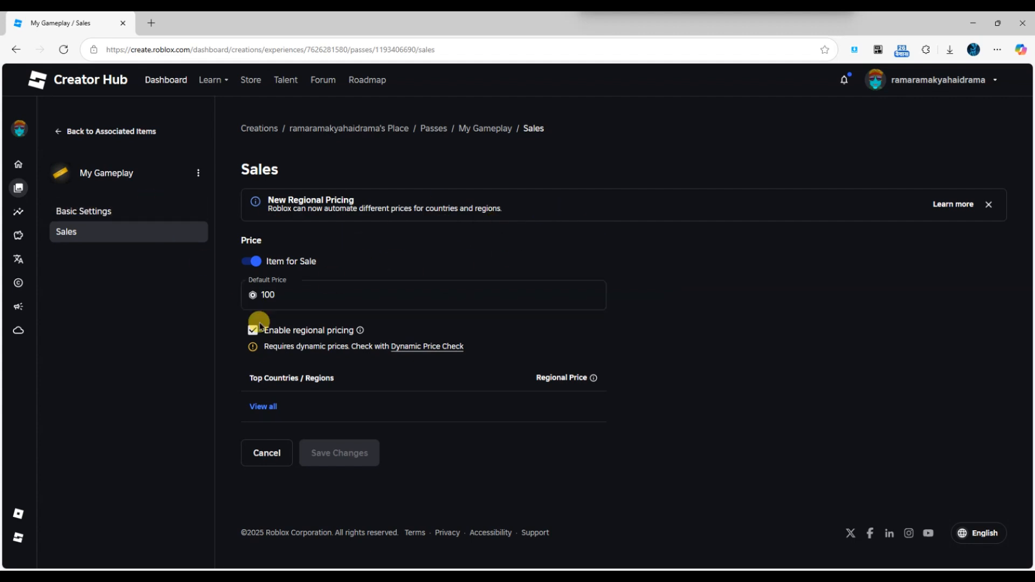
- Check Basic Settings and Sales show price 100, then go back to the experience's Passes list
left_click(83, 211)
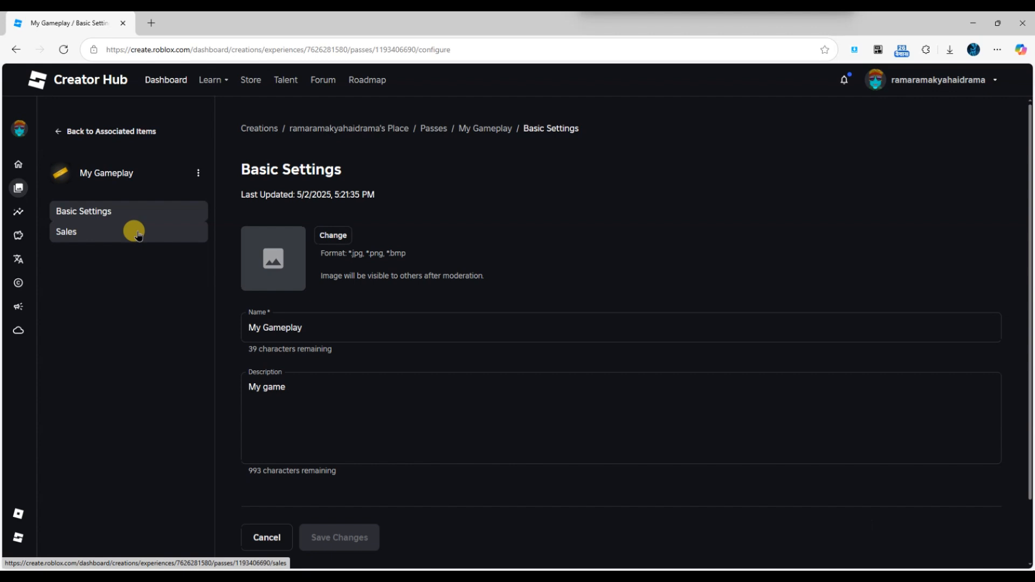
left_click(66, 232)
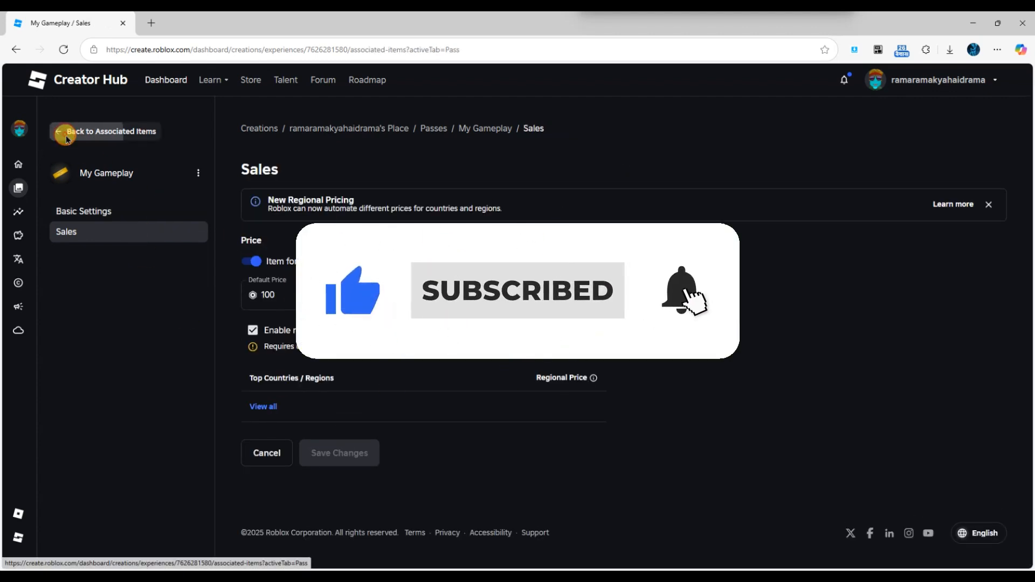
left_click(104, 131)
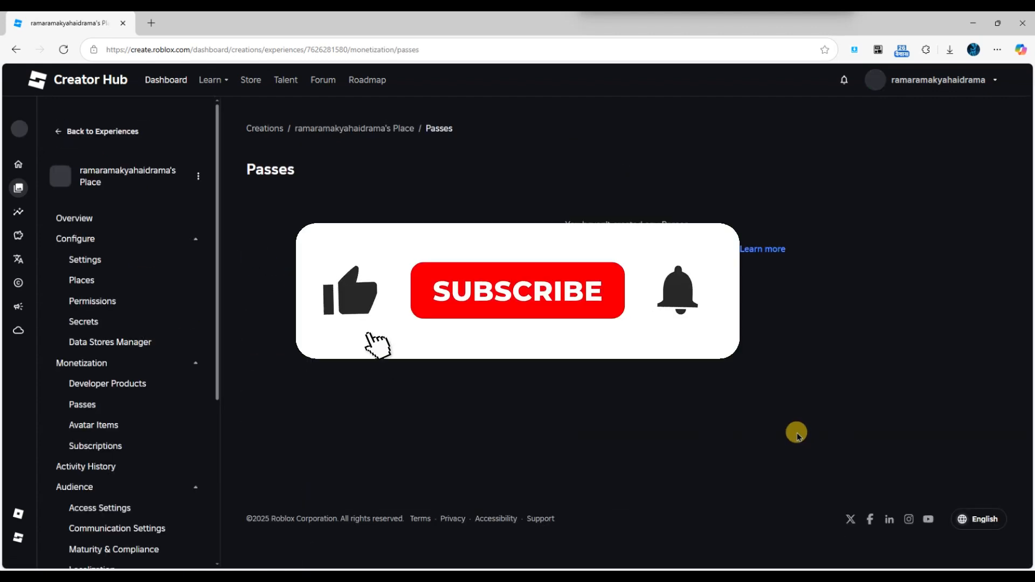
left_click(82, 404)
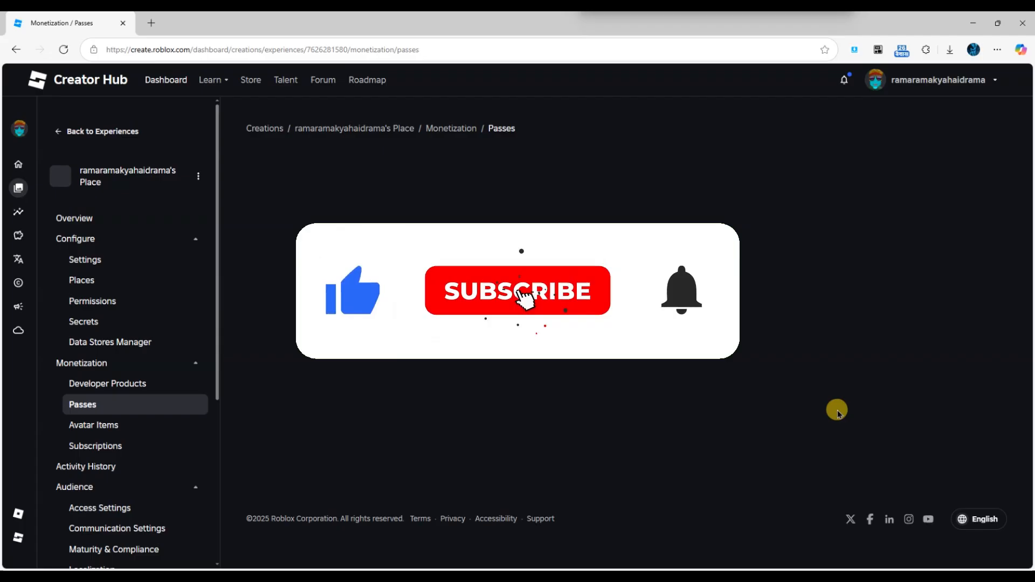